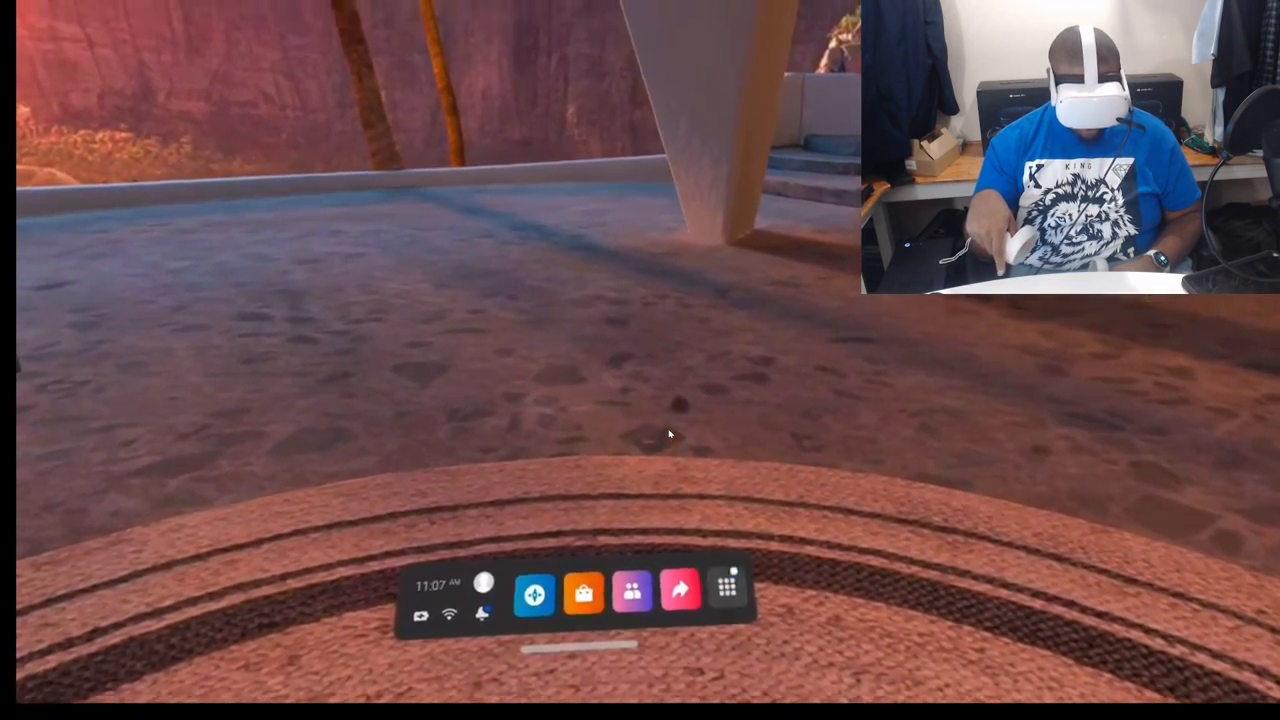
Reach the headset Settings overview with its category tiles from the universal menu.
{"action": "left_click", "coordinate": [728, 588]}
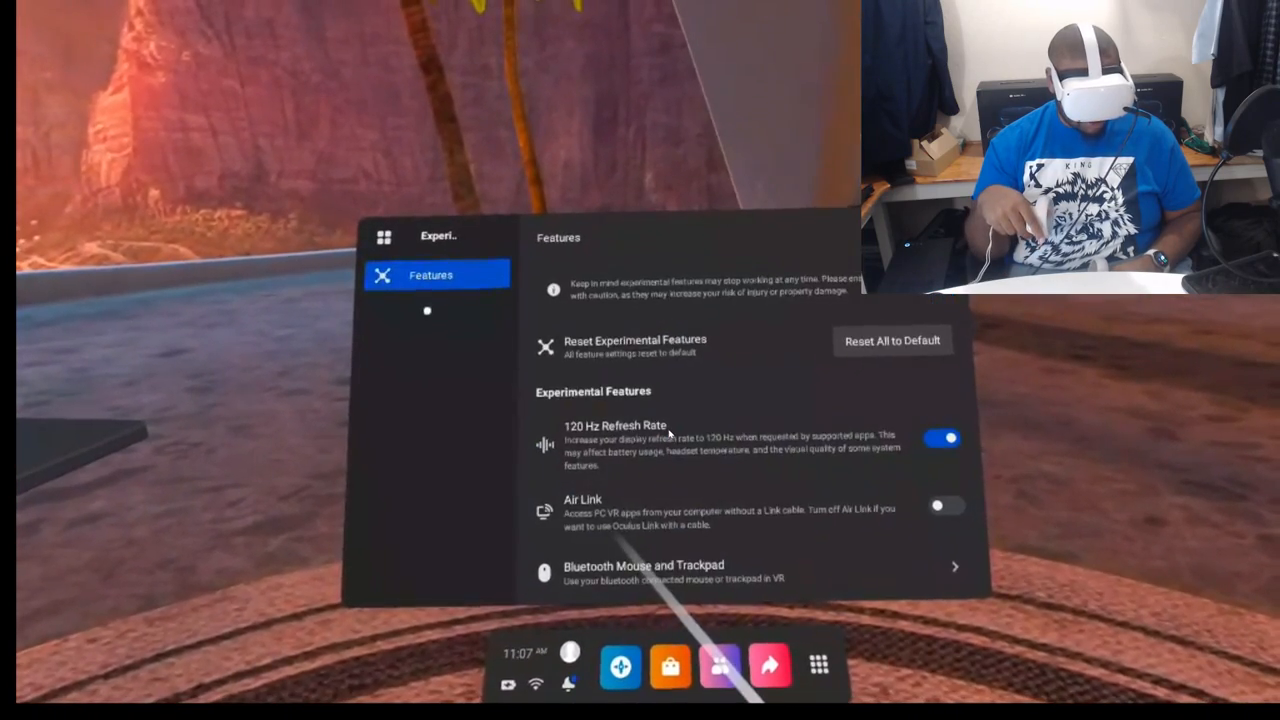
{"action": "left_click", "coordinate": [384, 236]}
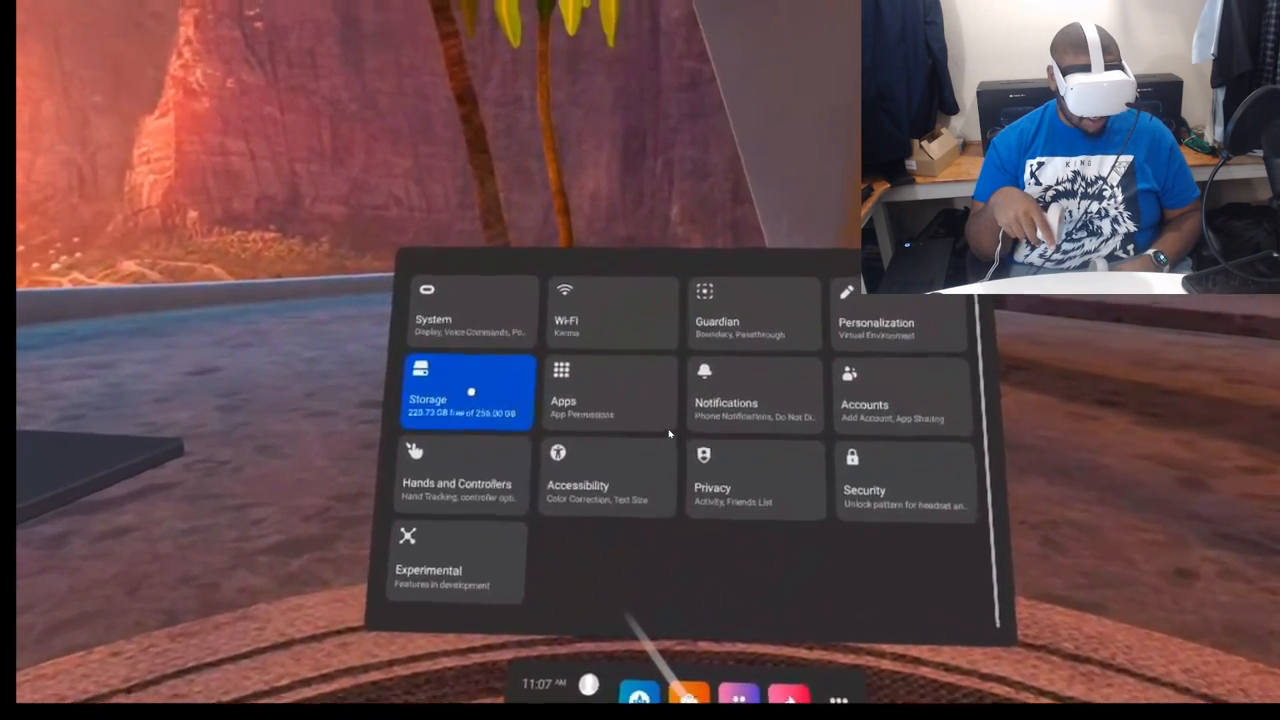
Switch on Air Link in Experimental Features, bringing up the Air Link Requirements notice.
{"action": "left_click", "coordinate": [744, 322]}
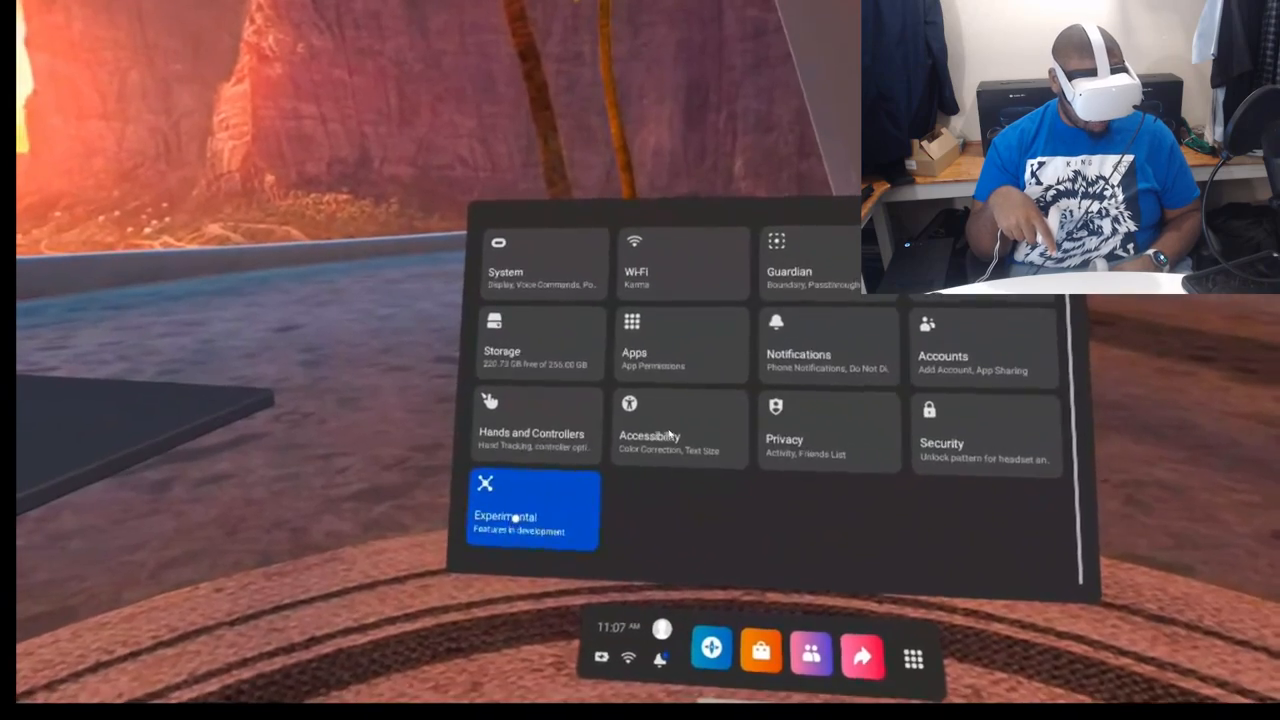
{"action": "left_click", "coordinate": [532, 510]}
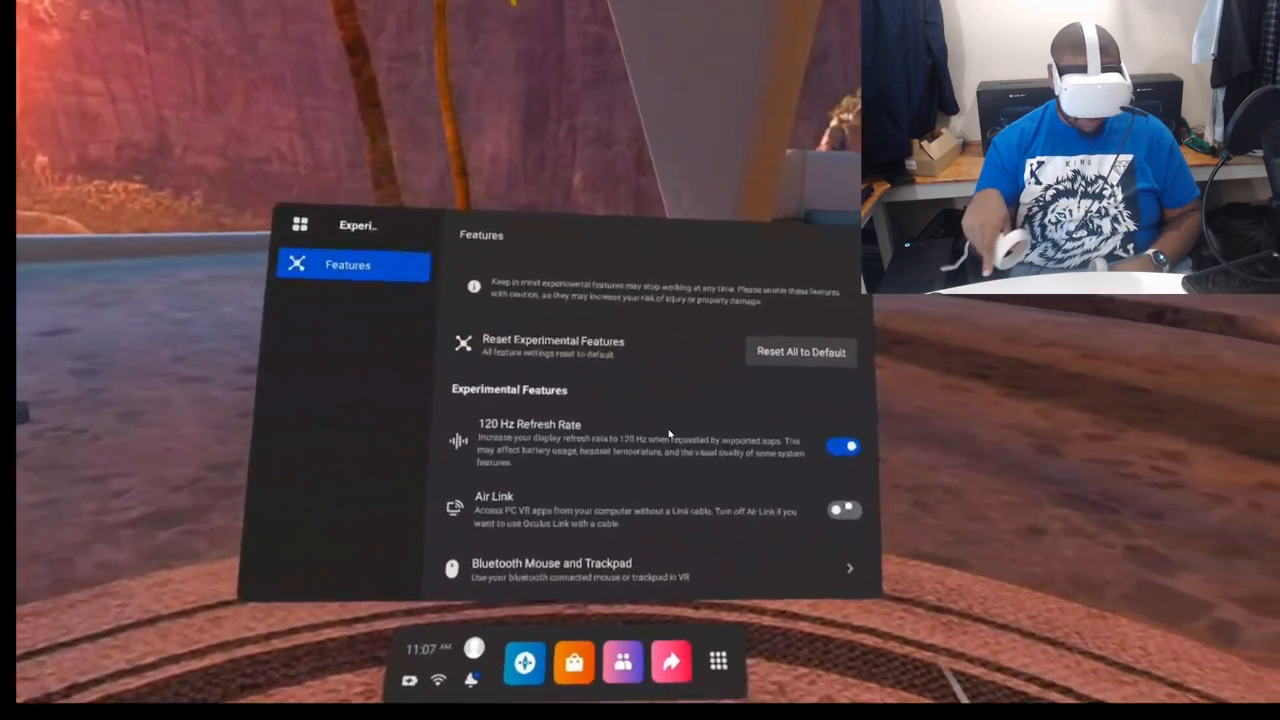
{"action": "left_click", "coordinate": [844, 510]}
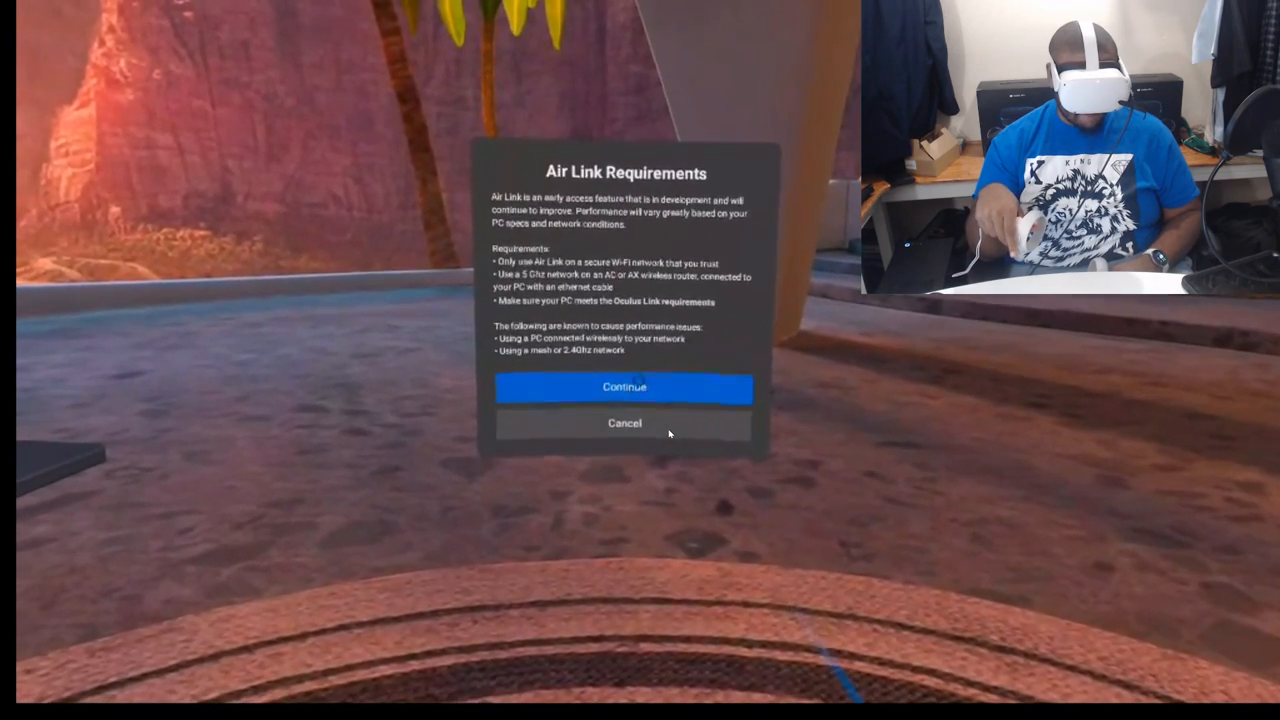
Accept the Air Link requirements and start pairing with the listed desktop PC.
{"action": "left_click", "coordinate": [624, 424]}
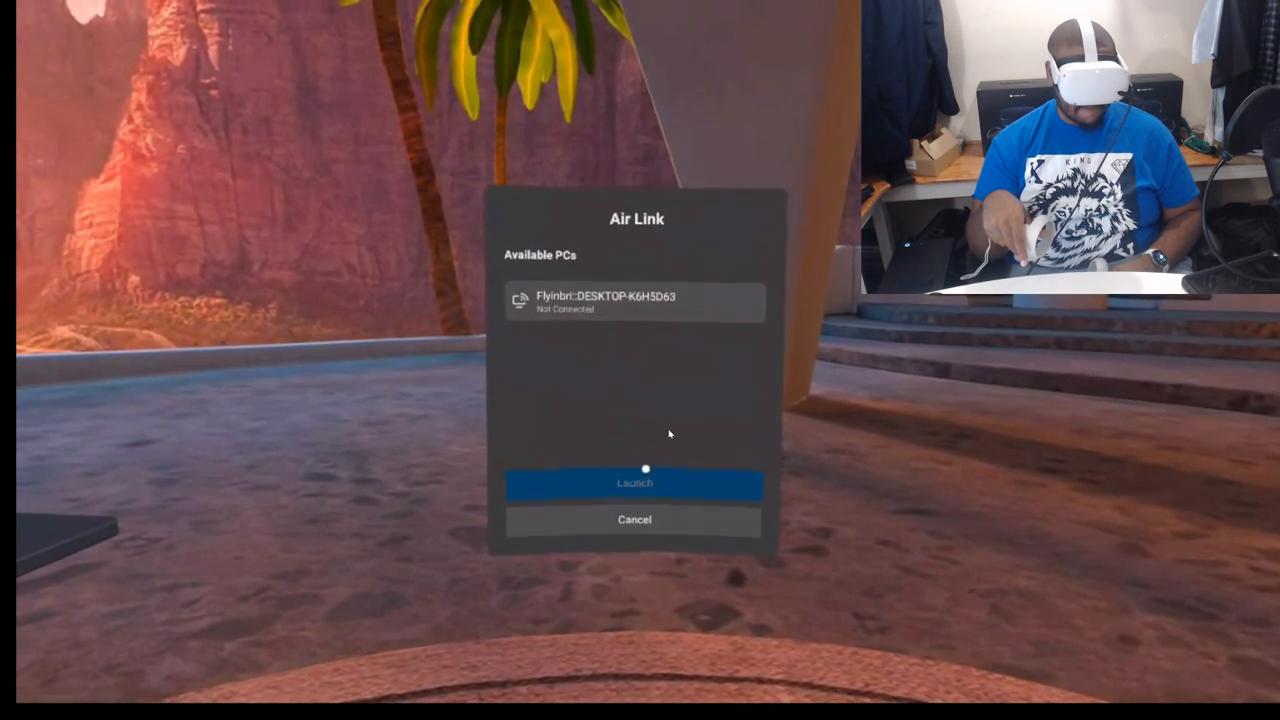
{"action": "left_click", "coordinate": [634, 482]}
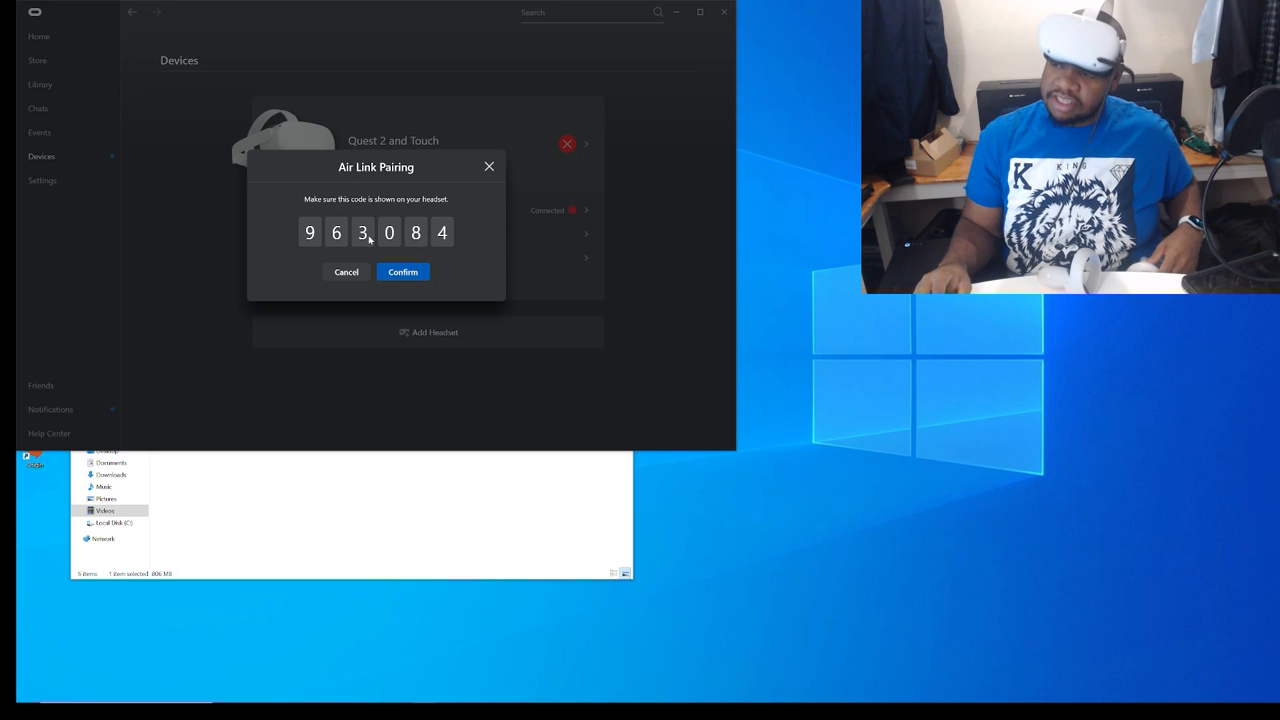
{"action": "mouse_move", "coordinate": [420, 264]}
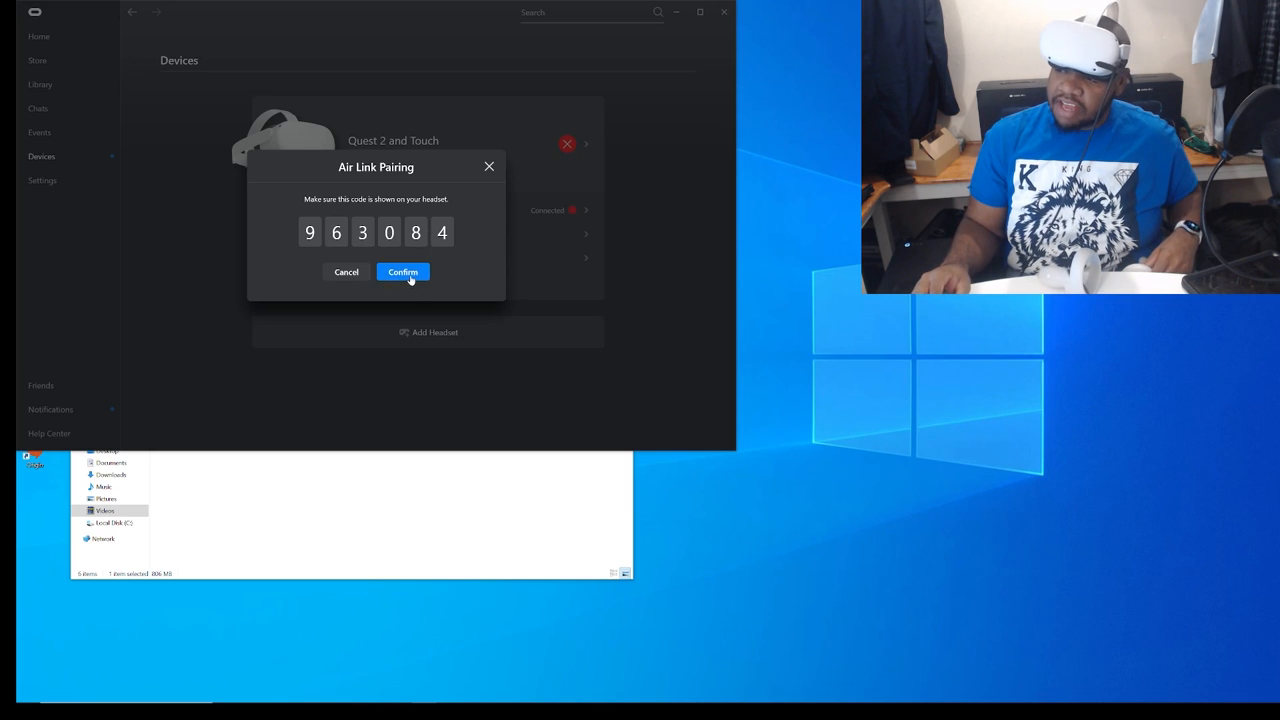
Confirm the Air Link pairing code 963084 in the Oculus PC app.
{"action": "left_click", "coordinate": [402, 272]}
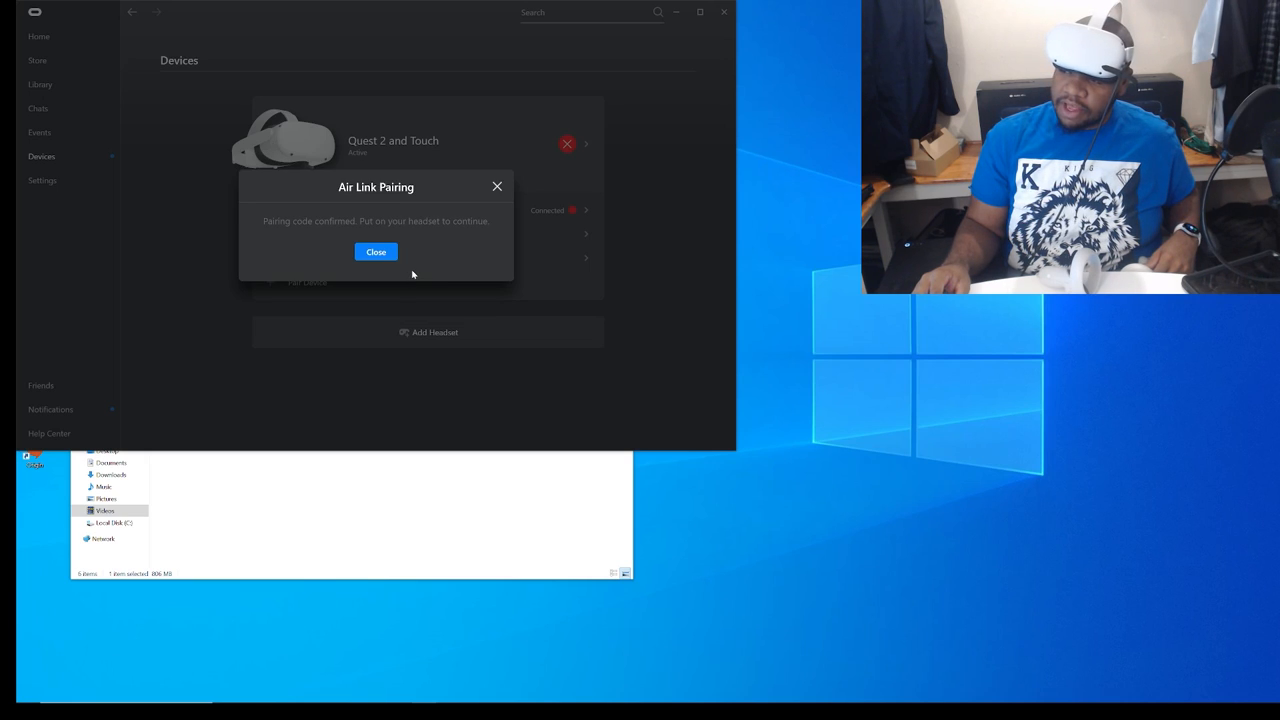
{"action": "mouse_move", "coordinate": [412, 284]}
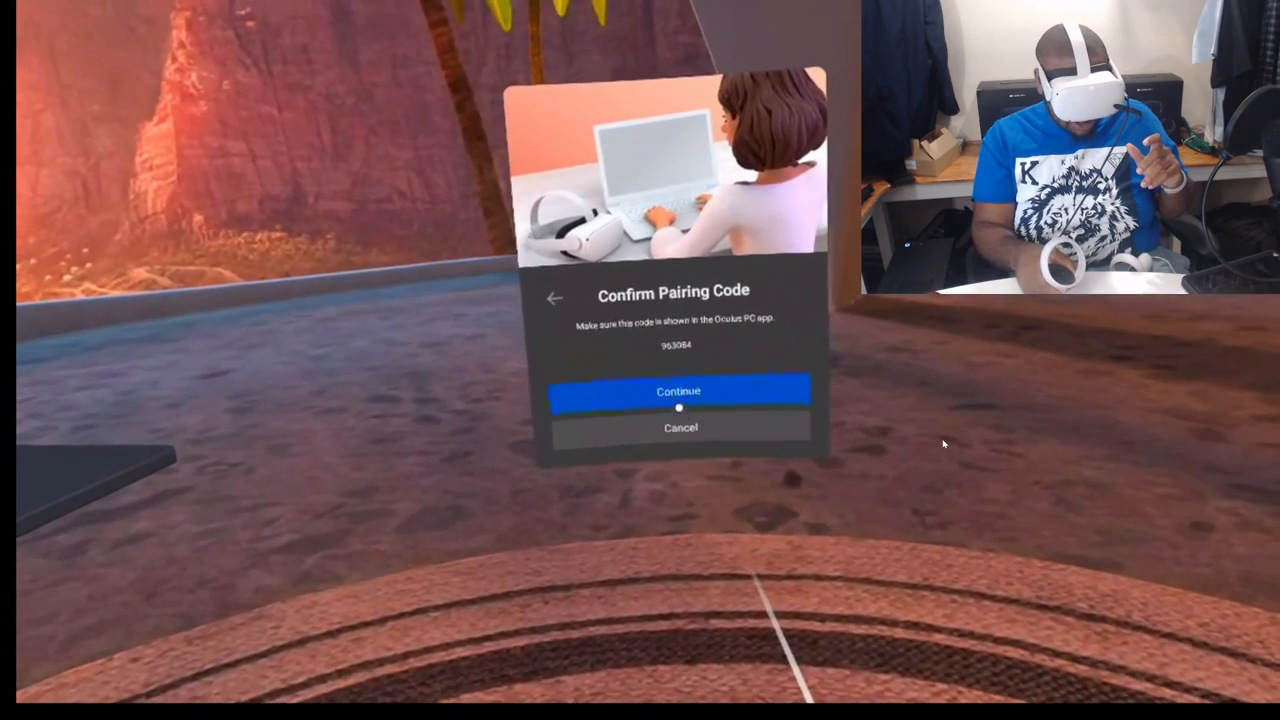
Confirm the matching pairing code on the headset and launch the Air Link connection.
{"action": "left_click", "coordinate": [678, 390]}
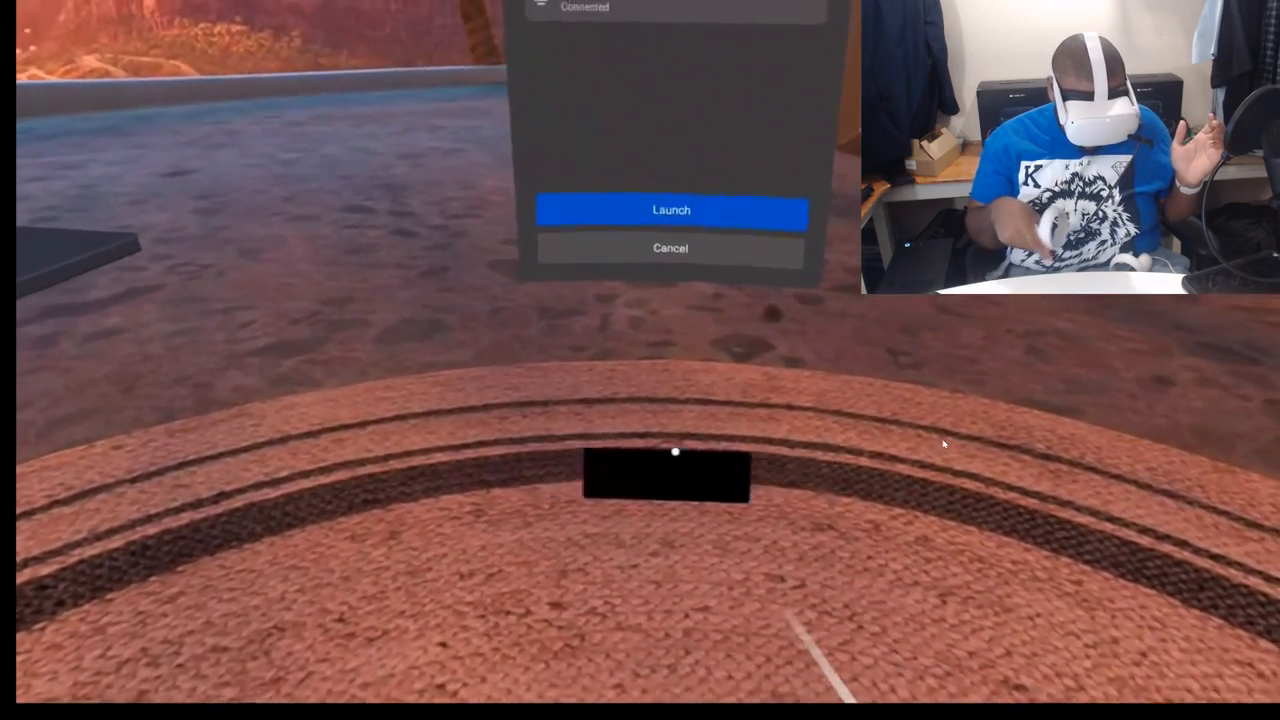
{"action": "left_click", "coordinate": [672, 210]}
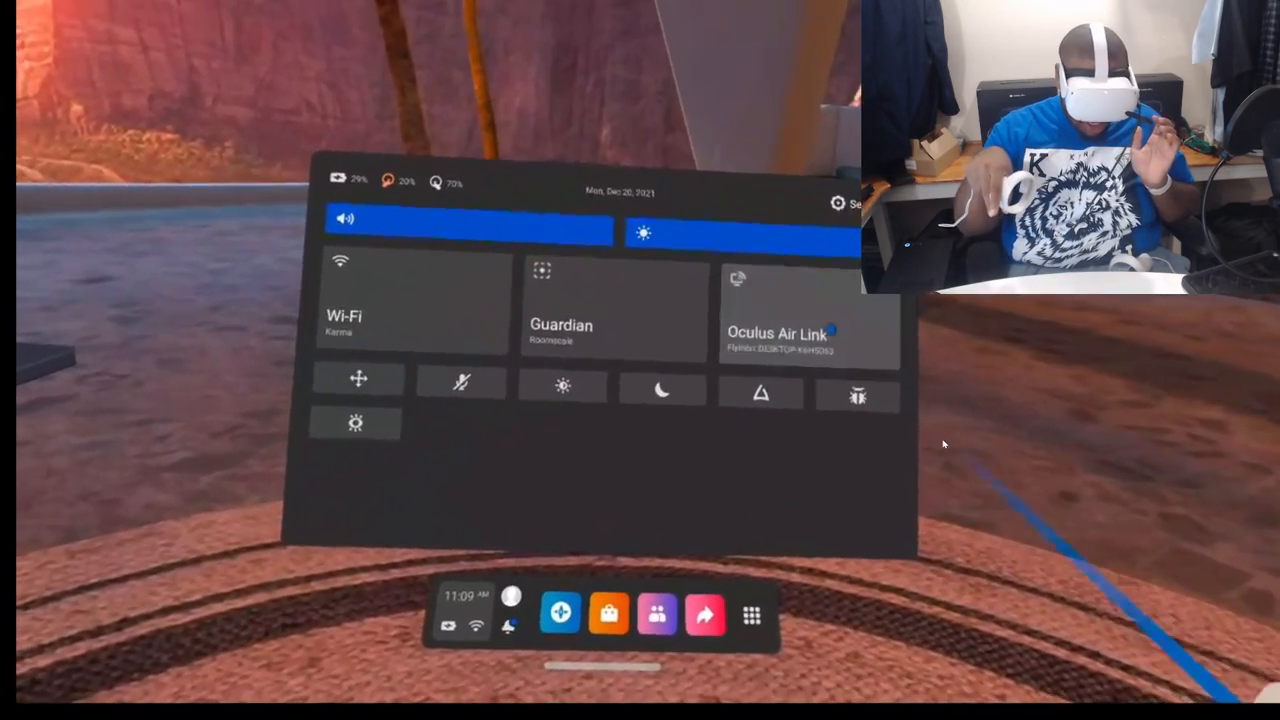
Launch the Air Link session to the connected desktop PC from Quick Settings.
{"action": "left_click", "coordinate": [784, 310]}
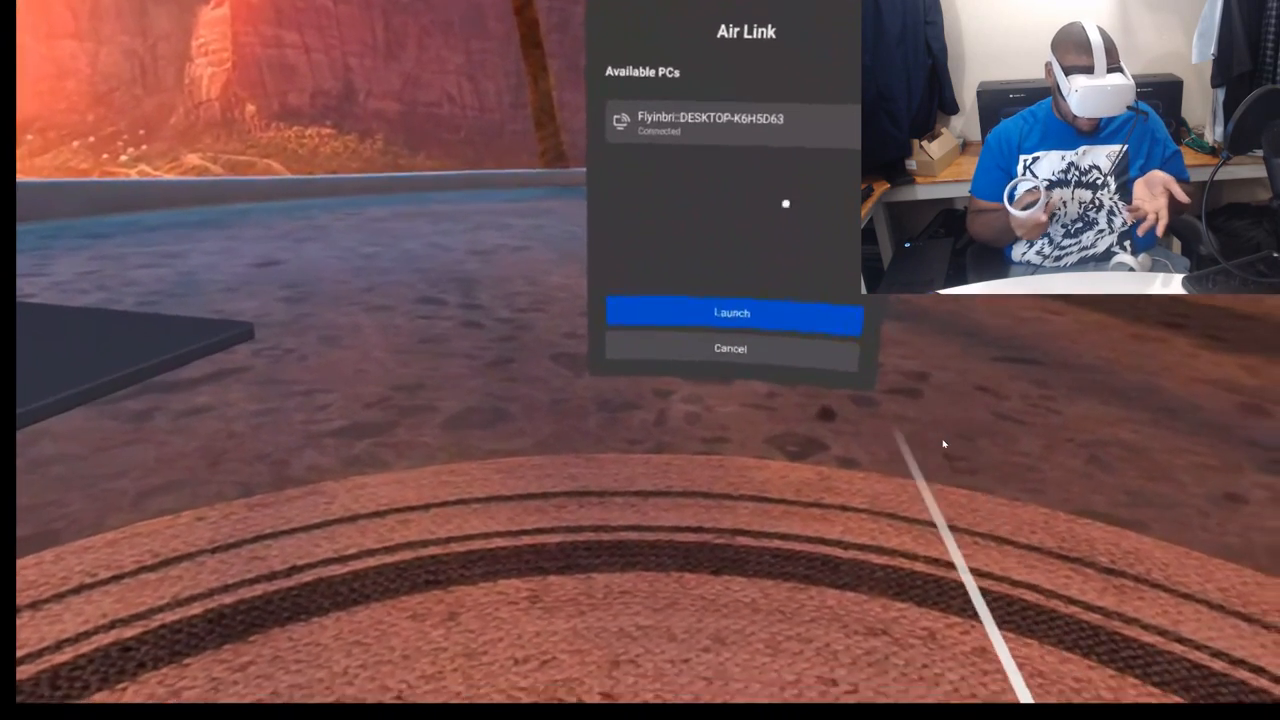
{"action": "left_click", "coordinate": [732, 312]}
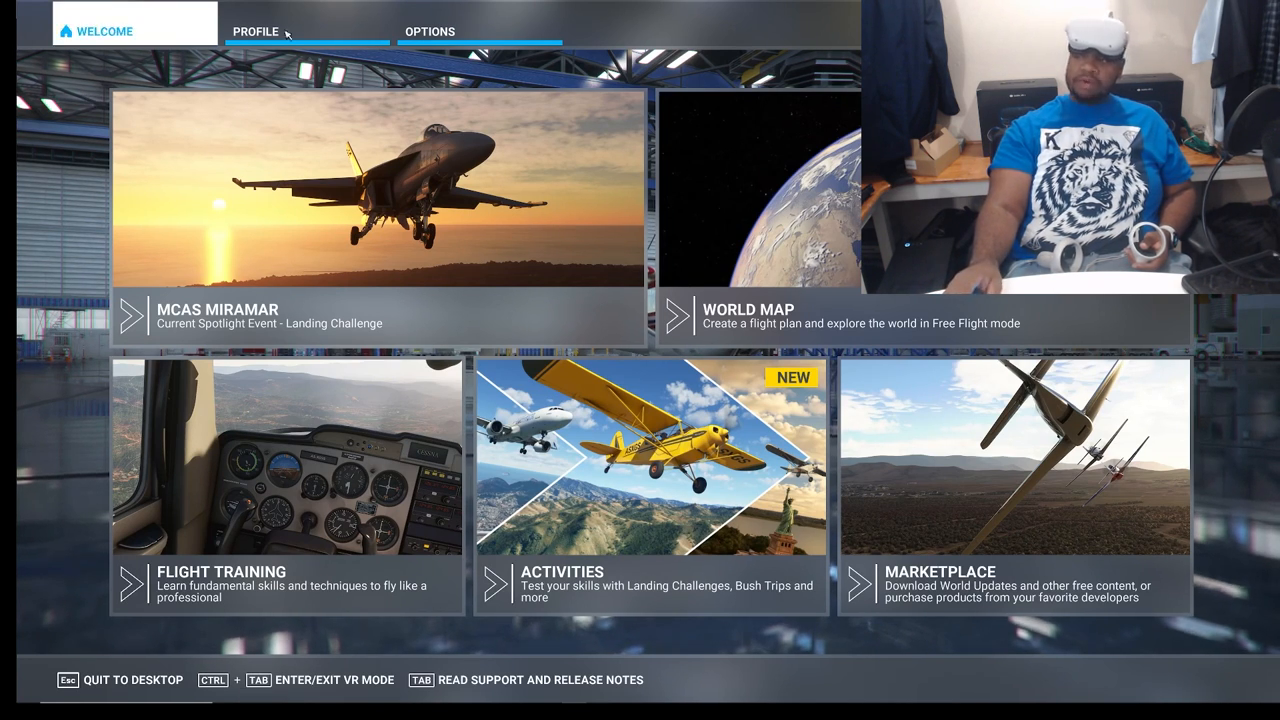
Switch Microsoft Flight Simulator into VR mode from General Options > VR Mode.
{"action": "left_click", "coordinate": [428, 32]}
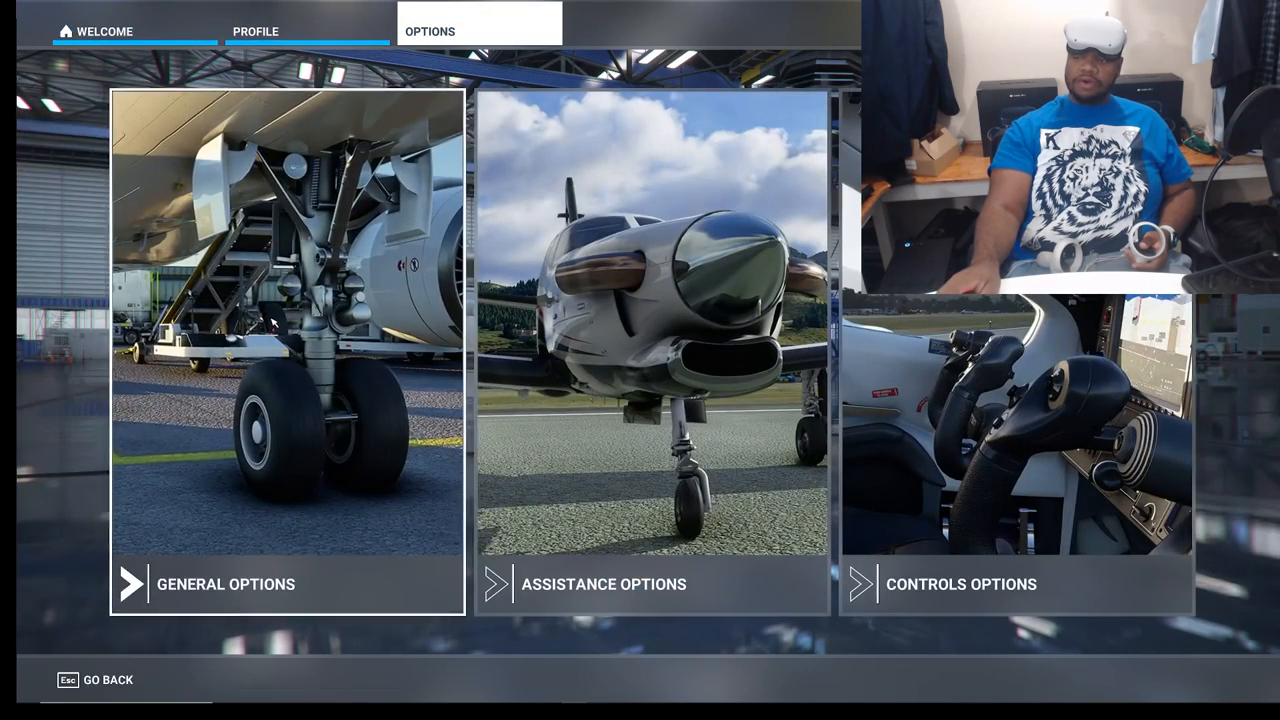
{"action": "left_click", "coordinate": [224, 584]}
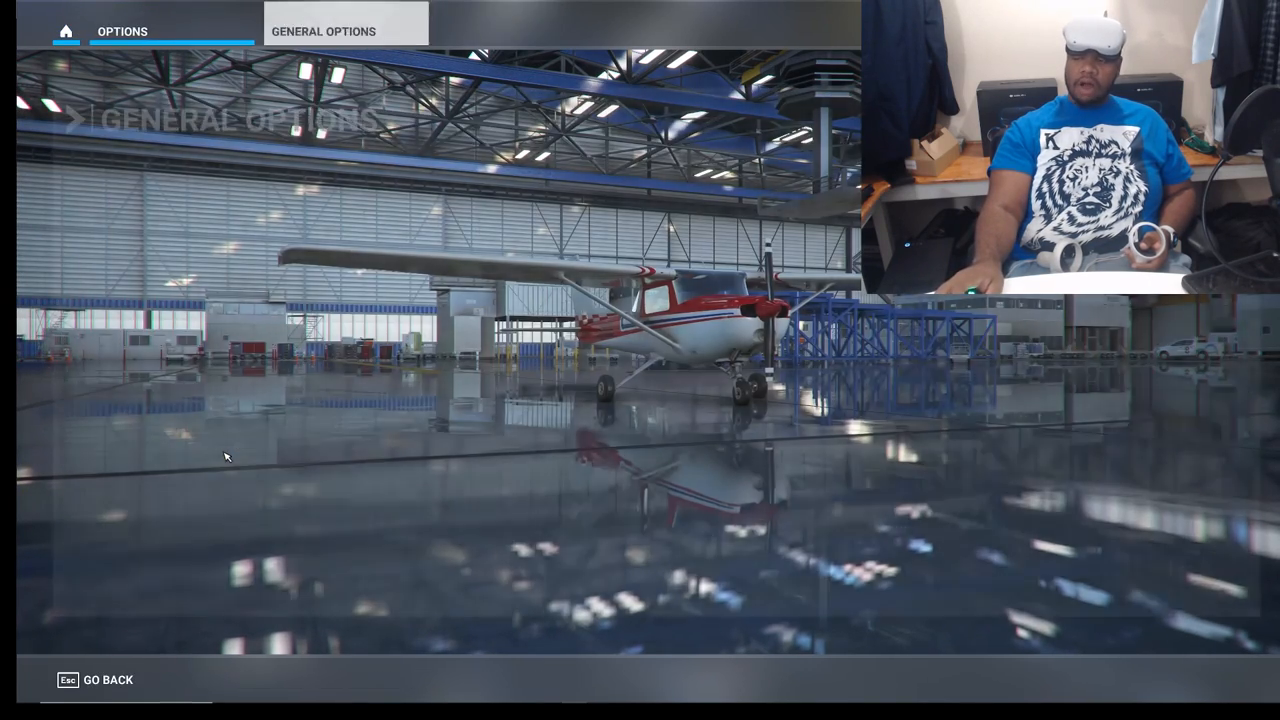
{"action": "left_click", "coordinate": [324, 32]}
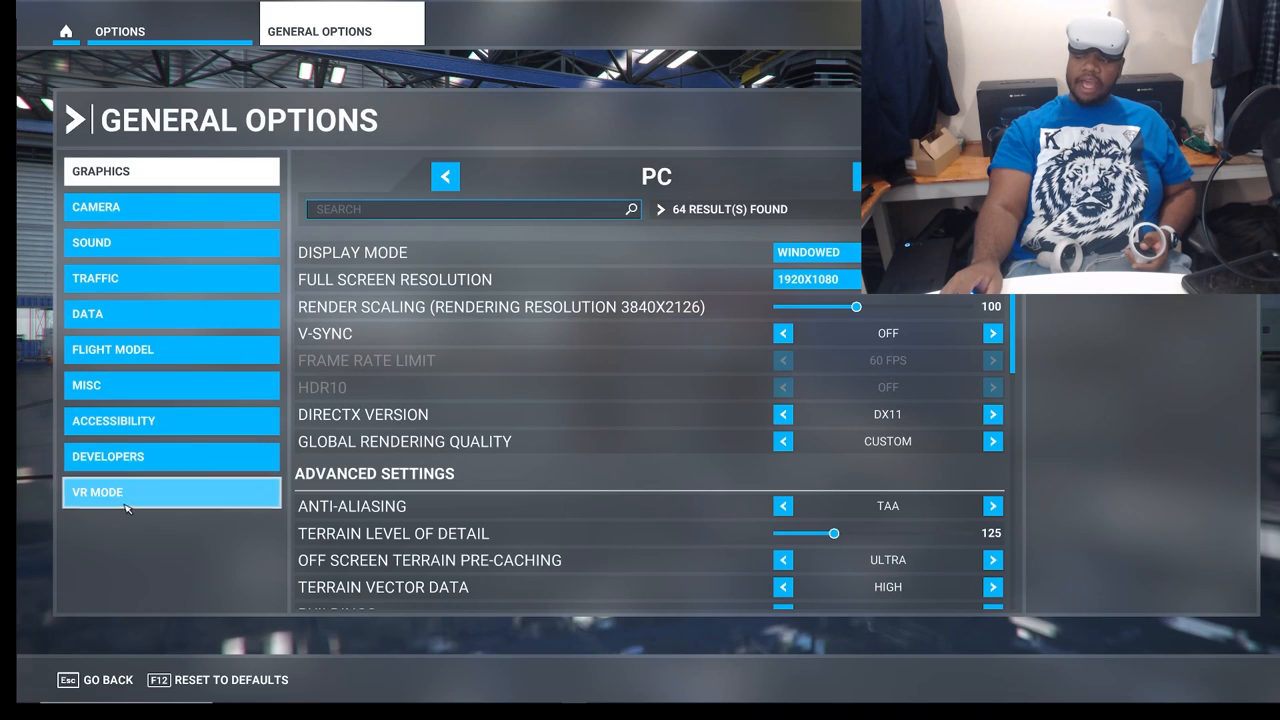
{"action": "left_click", "coordinate": [172, 492]}
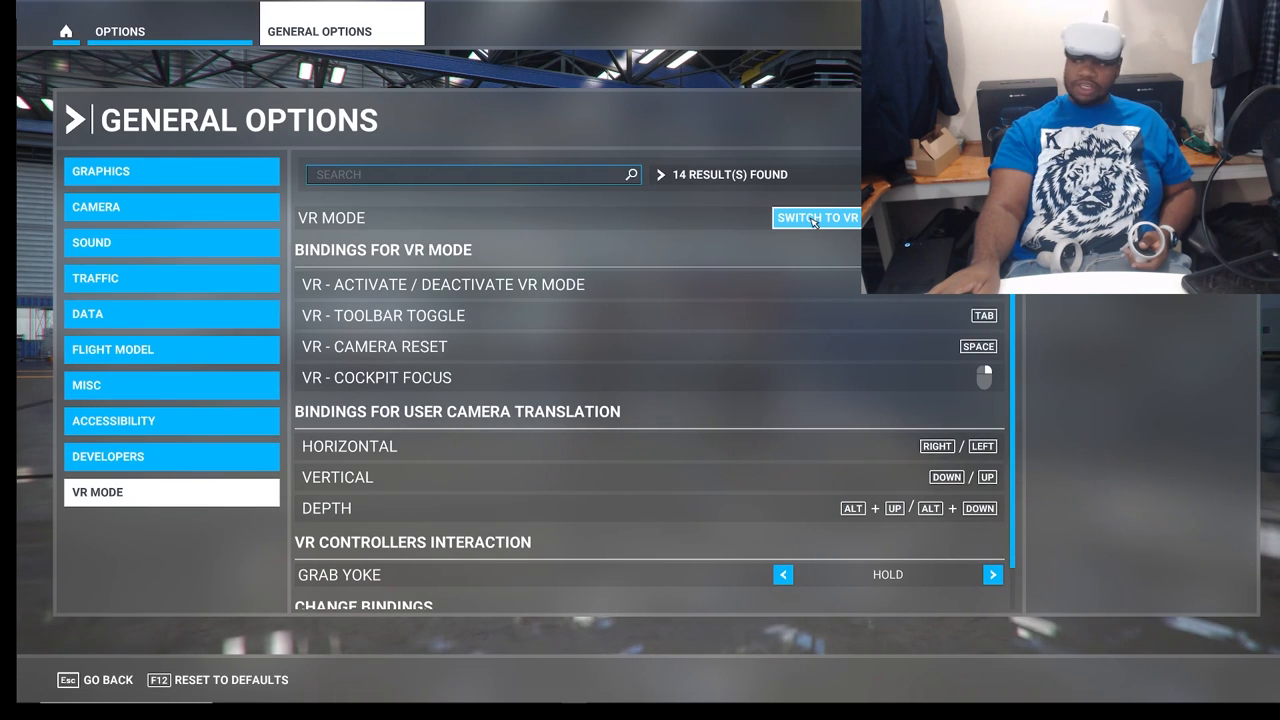
{"action": "left_click", "coordinate": [816, 216]}
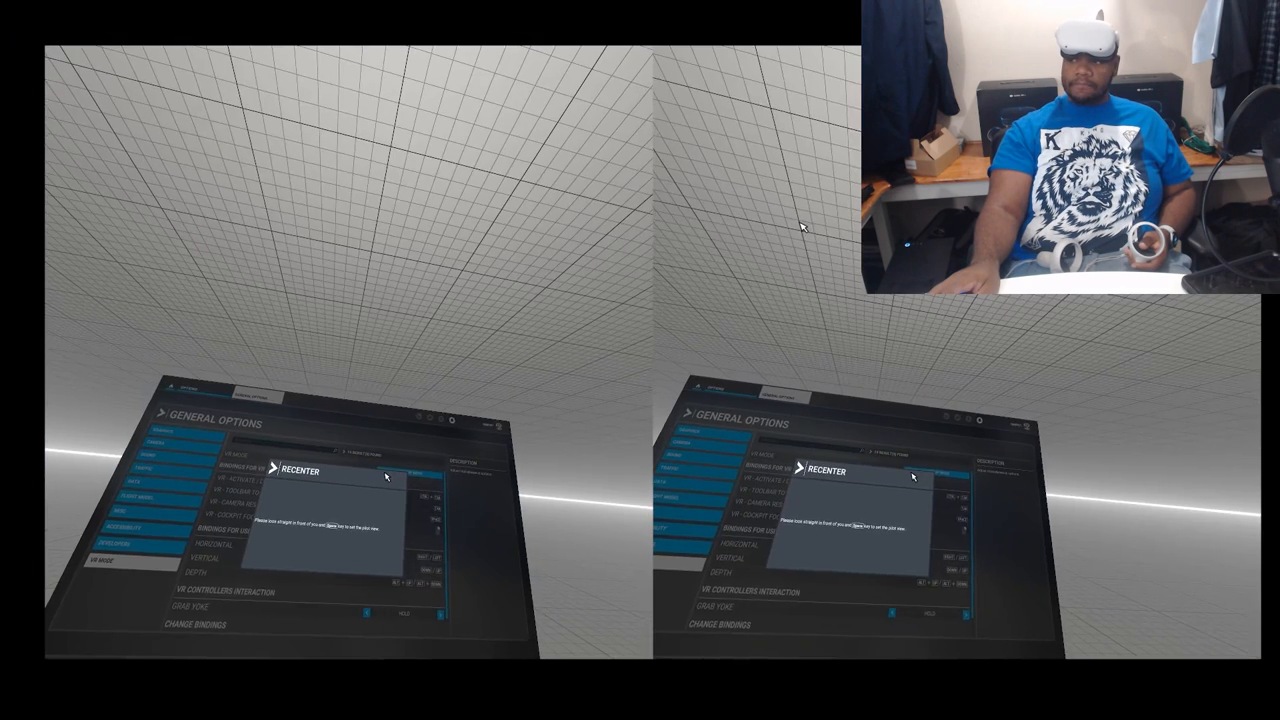